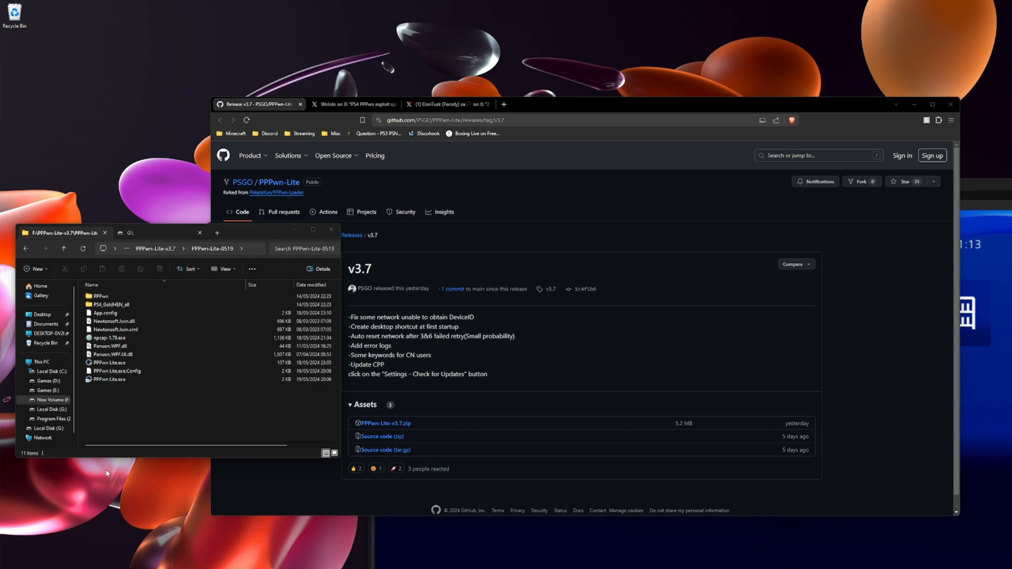
pyautogui.moveTo(382, 21)
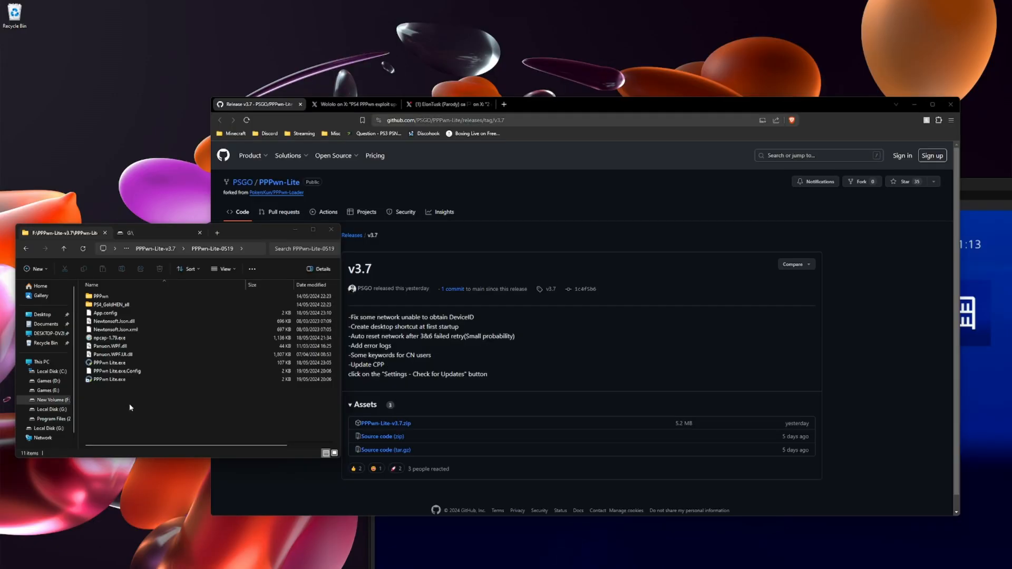
pyautogui.moveTo(181, 427)
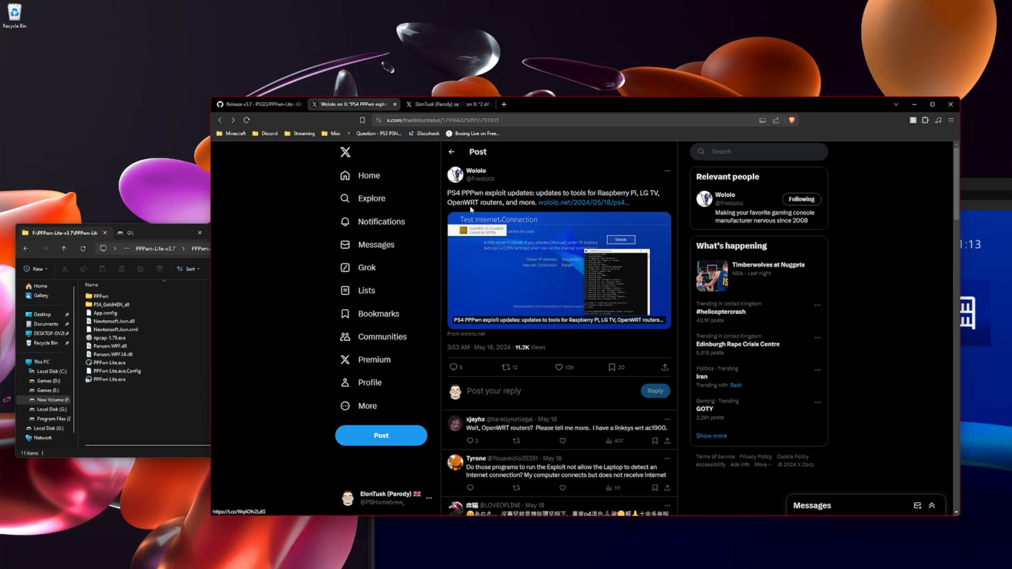
pyautogui.moveTo(501, 193)
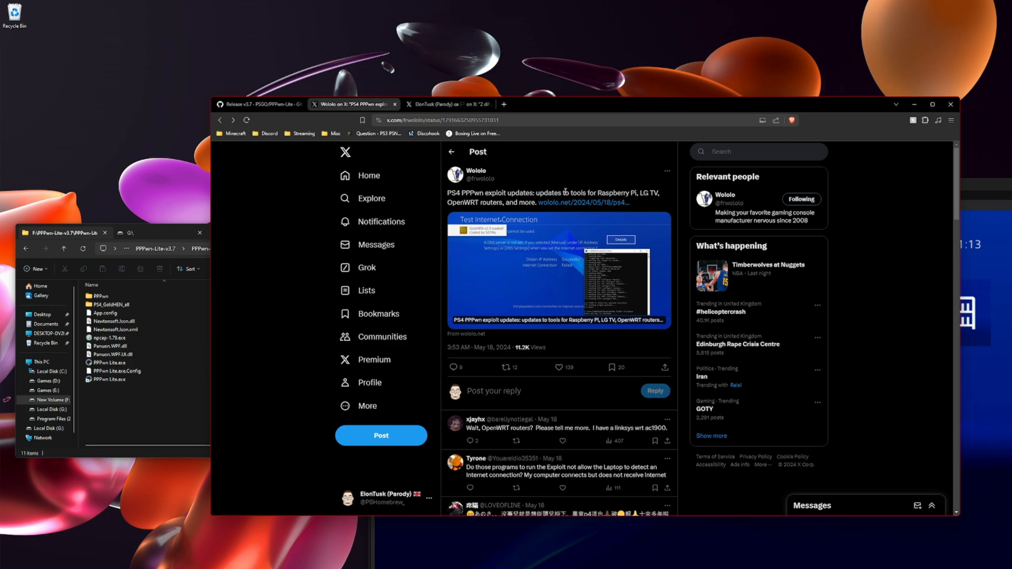
pyautogui.moveTo(459, 216)
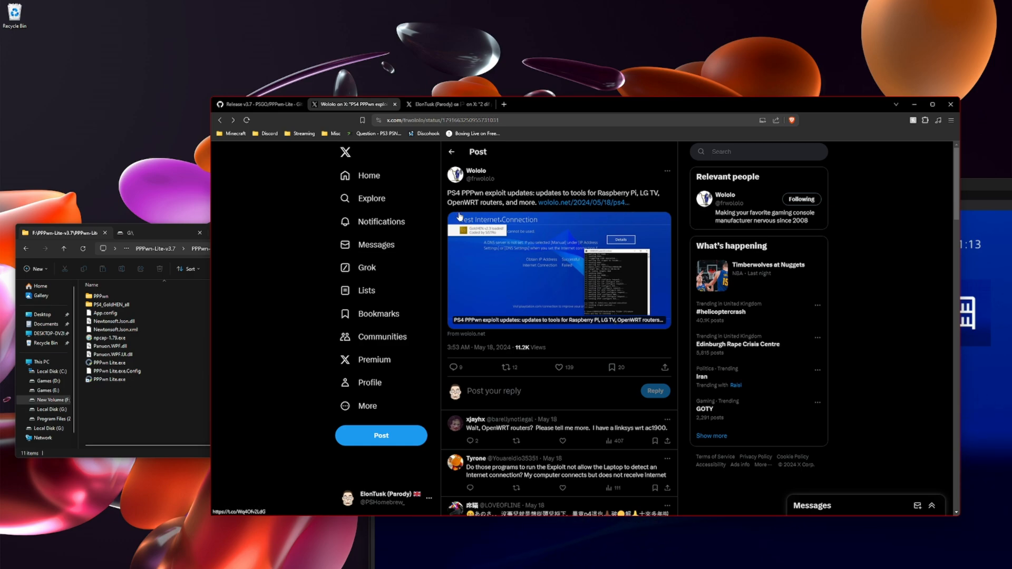
pyautogui.moveTo(459, 216)
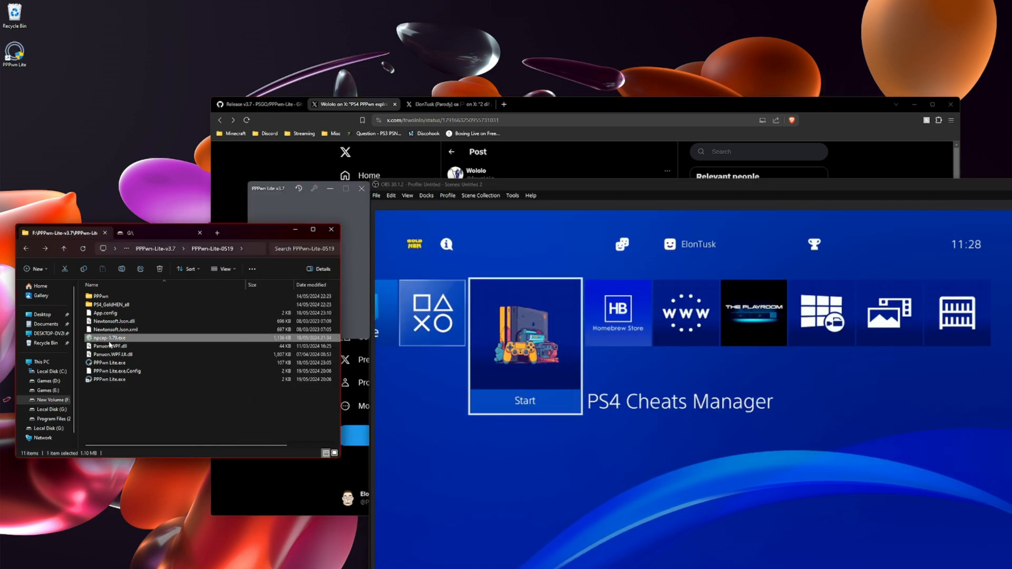
# Step: Select npcap-1.79.exe in the PPPwn-Lite-0519 folder
pyautogui.click(109, 379)
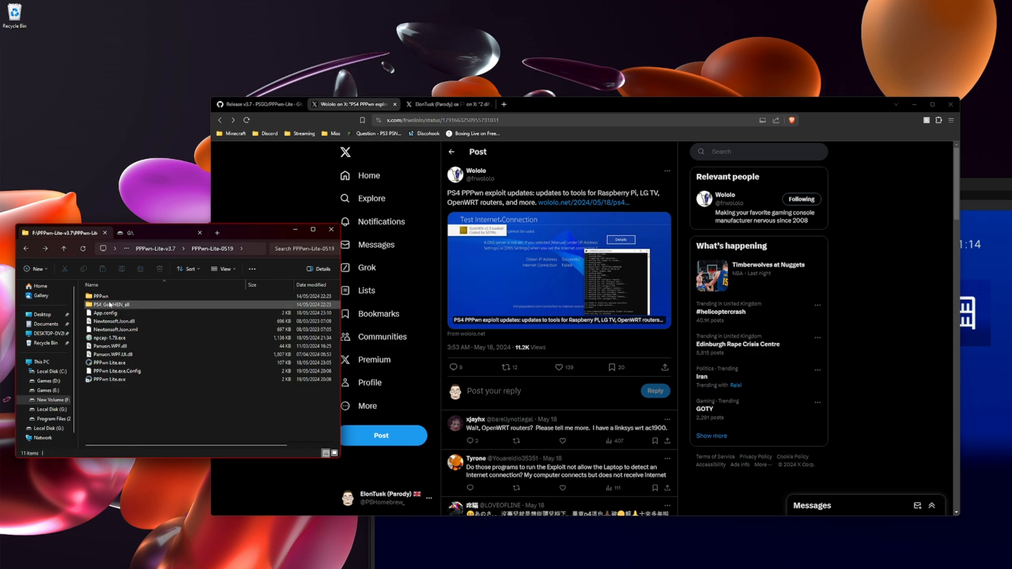
# Step: Open PS4_GoldHEN_all > PS4-11.00 and select goldhen.bin for copying to drive G:
pyautogui.doubleClick(110, 304)
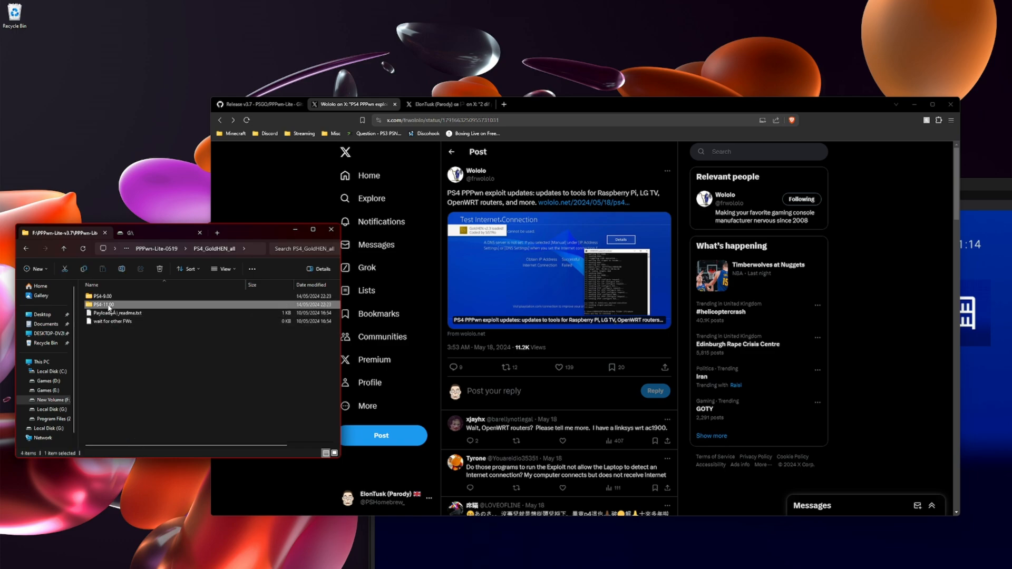
pyautogui.doubleClick(103, 304)
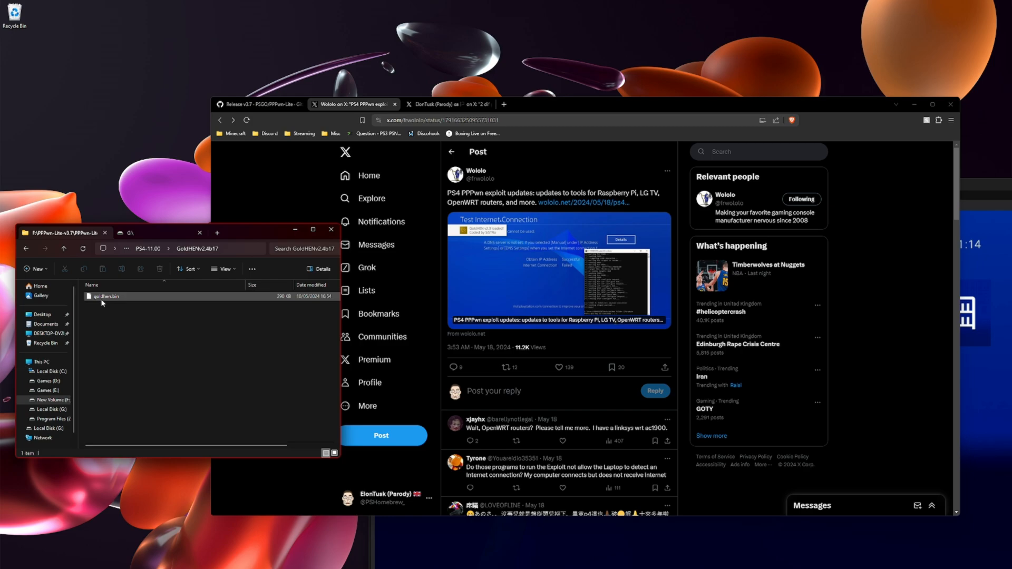
pyautogui.click(106, 296)
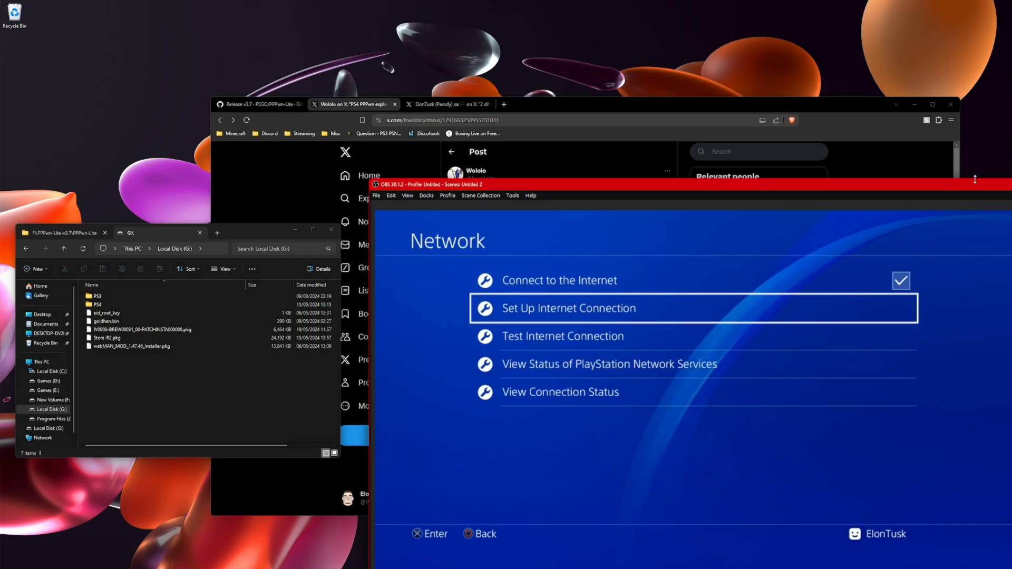
# Step: Start Set Up Internet Connection on the PS4 and choose PPPoE for IP address settings
pyautogui.click(568, 308)
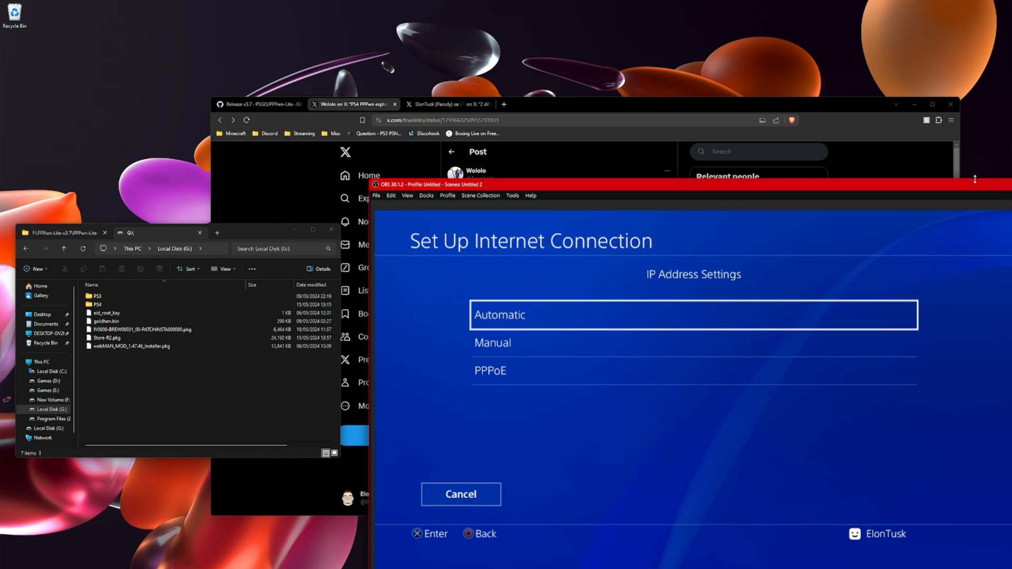
pyautogui.click(693, 371)
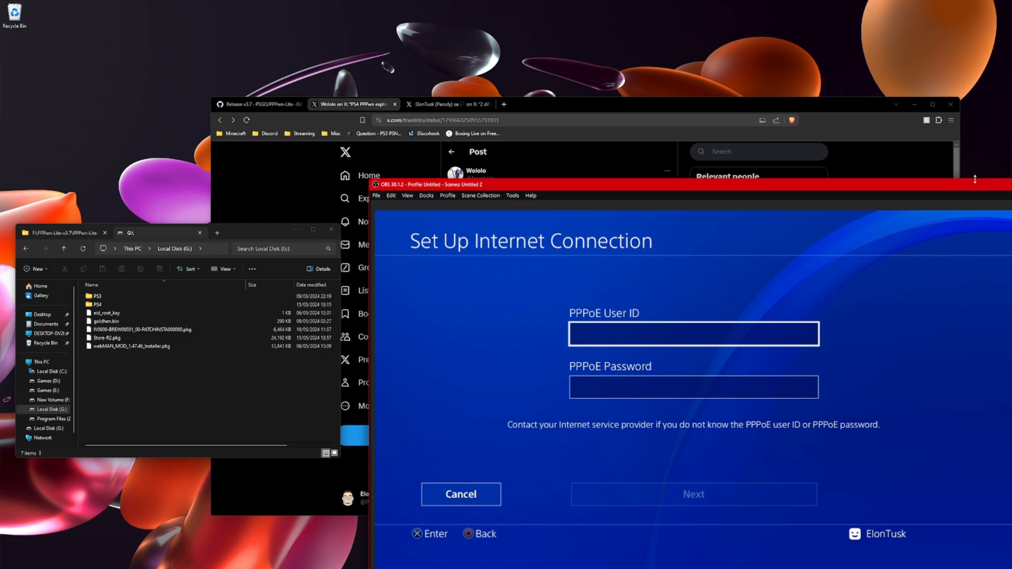
# Step: Enter 'g' as the PPPoE user ID and password, then continue
pyautogui.click(692, 333)
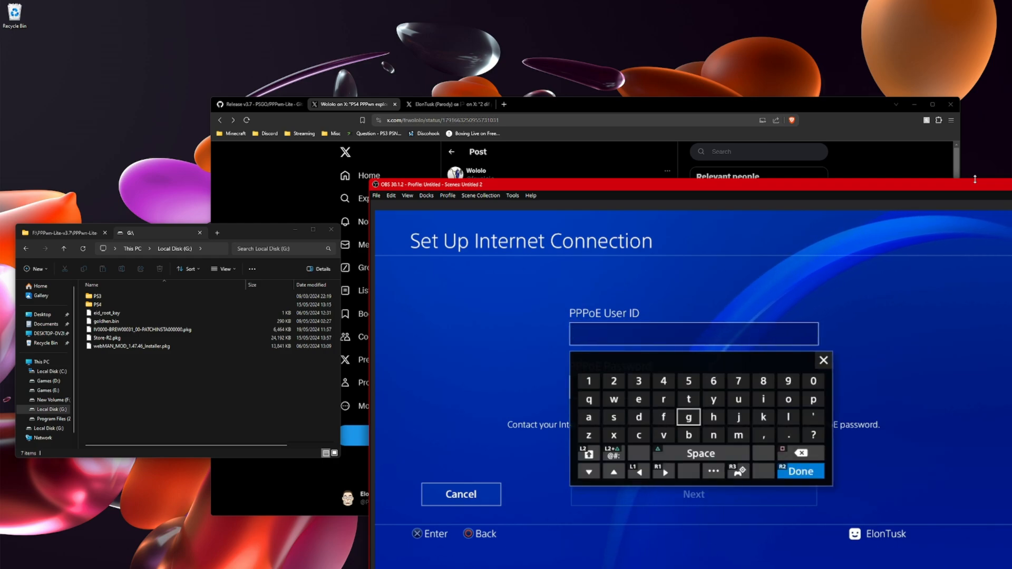
pyautogui.click(800, 472)
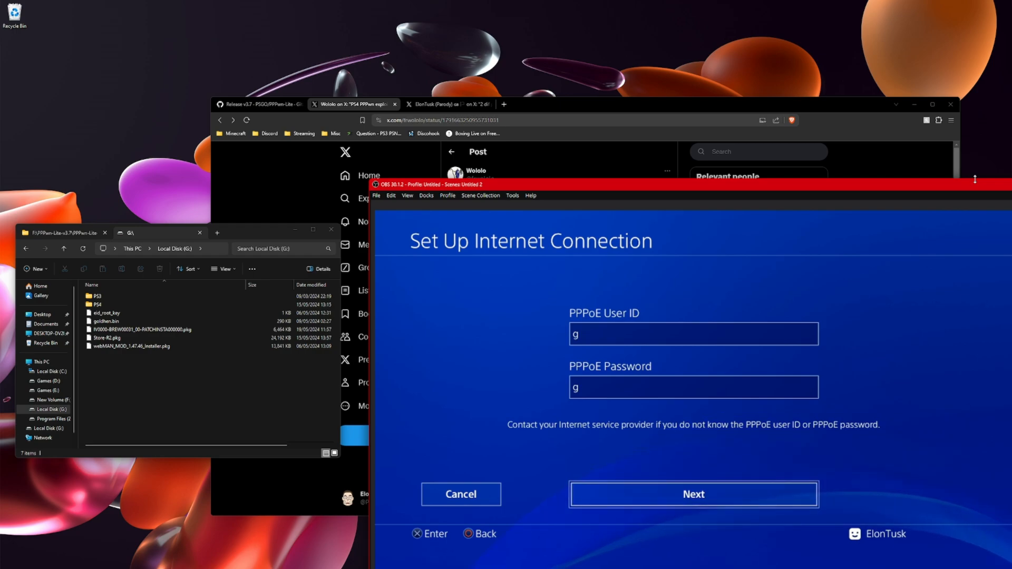
pyautogui.click(693, 493)
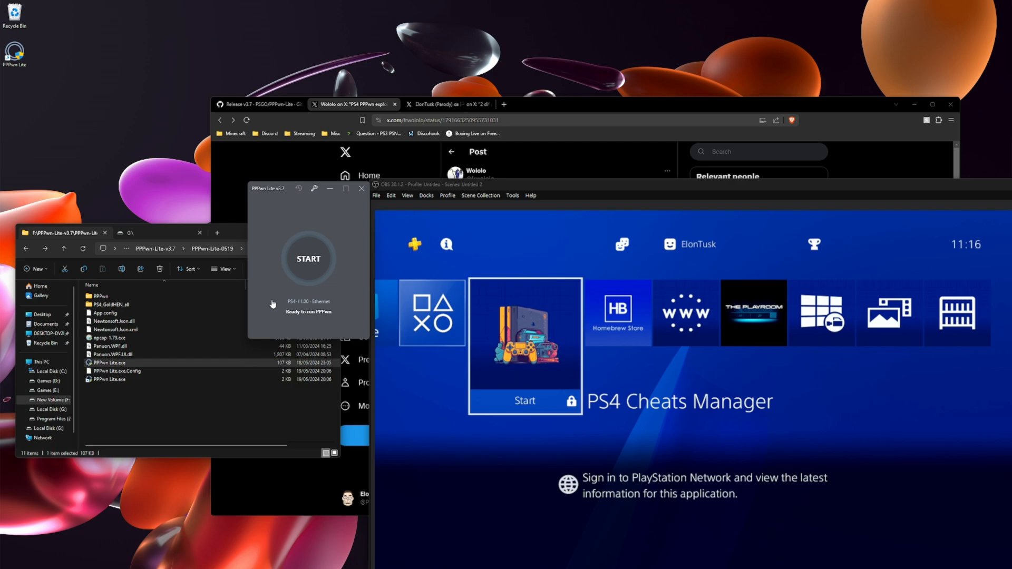
pyautogui.click(308, 258)
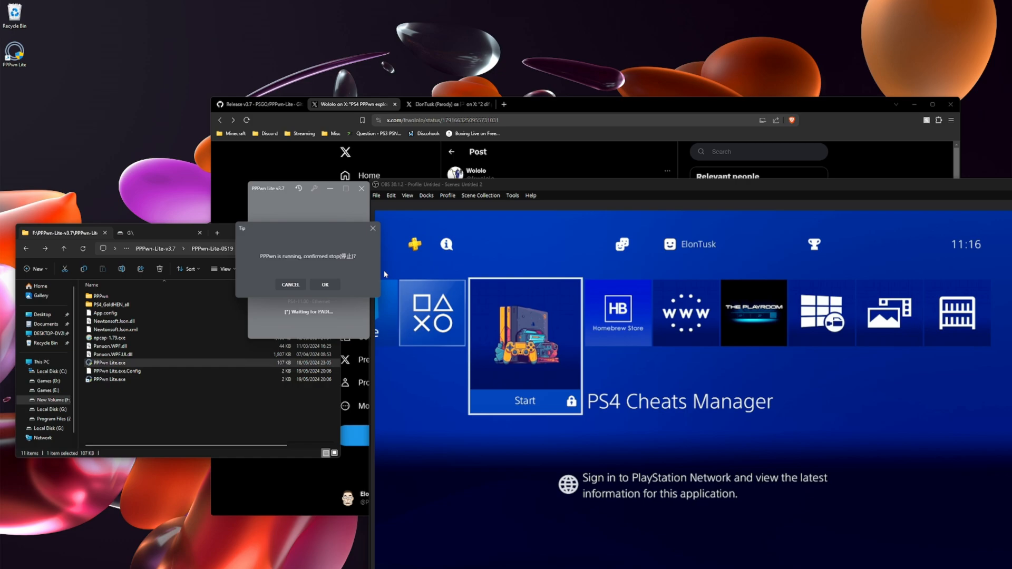
pyautogui.click(325, 285)
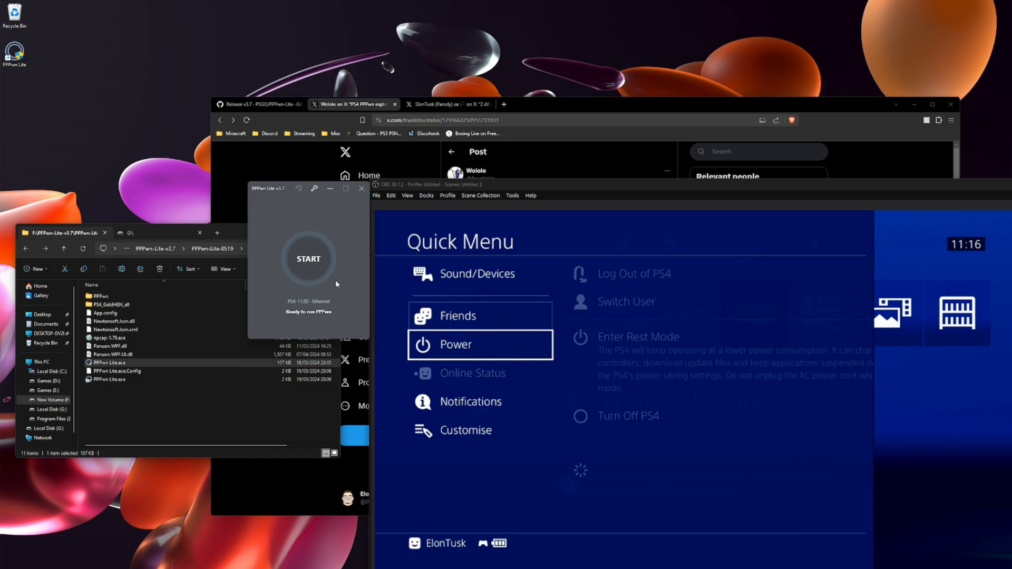
# Step: Choose Turn Off PS4 from the Quick Menu power options
pyautogui.click(455, 344)
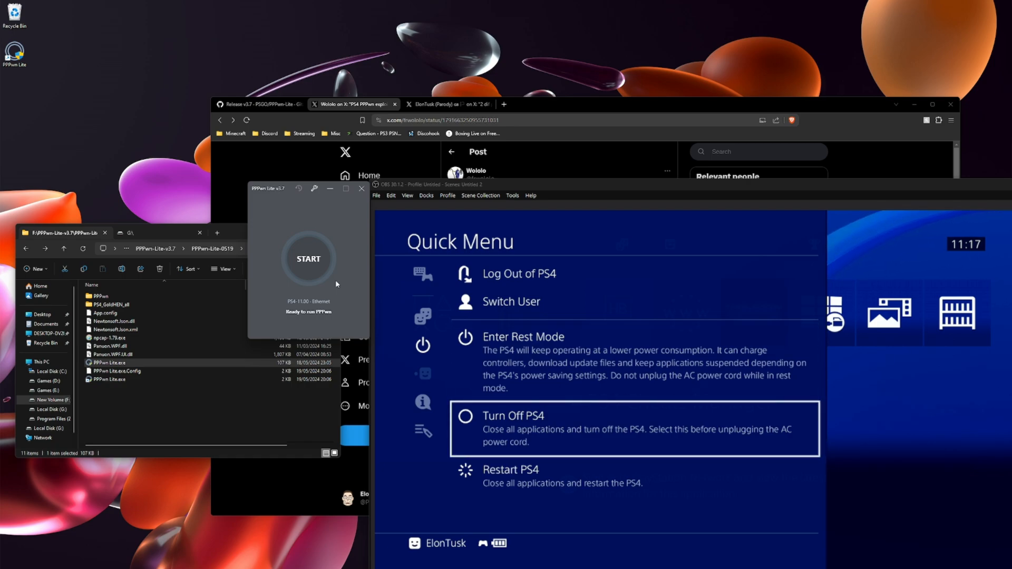
pyautogui.click(513, 415)
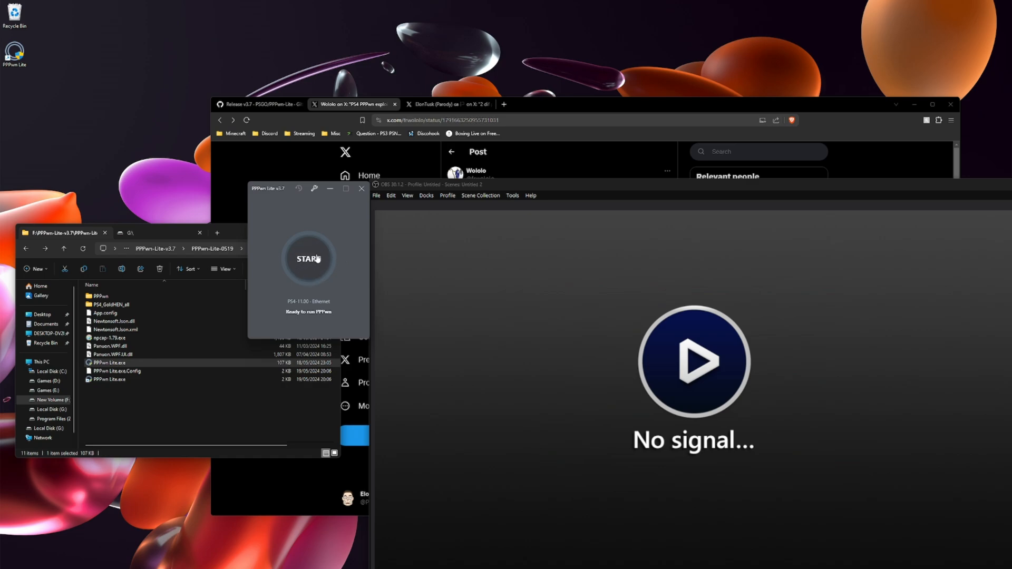
# Step: Start the PPPwn Lite exploit for firmware 11.00, then power on the PS4
pyautogui.click(309, 258)
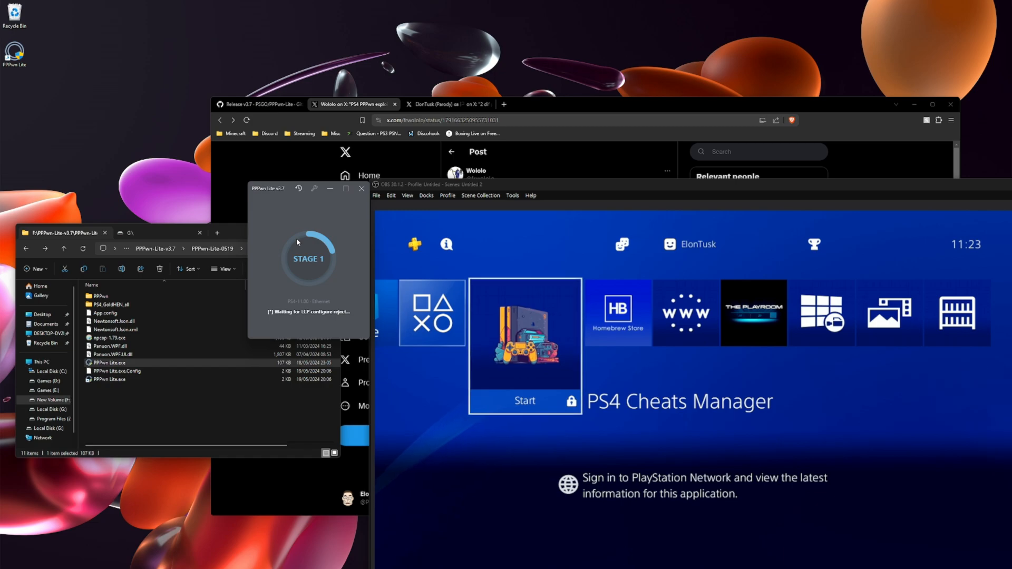
# Step: Stop the exploit stuck at Stage 1 and confirm OK in the Tip dialog
pyautogui.click(362, 188)
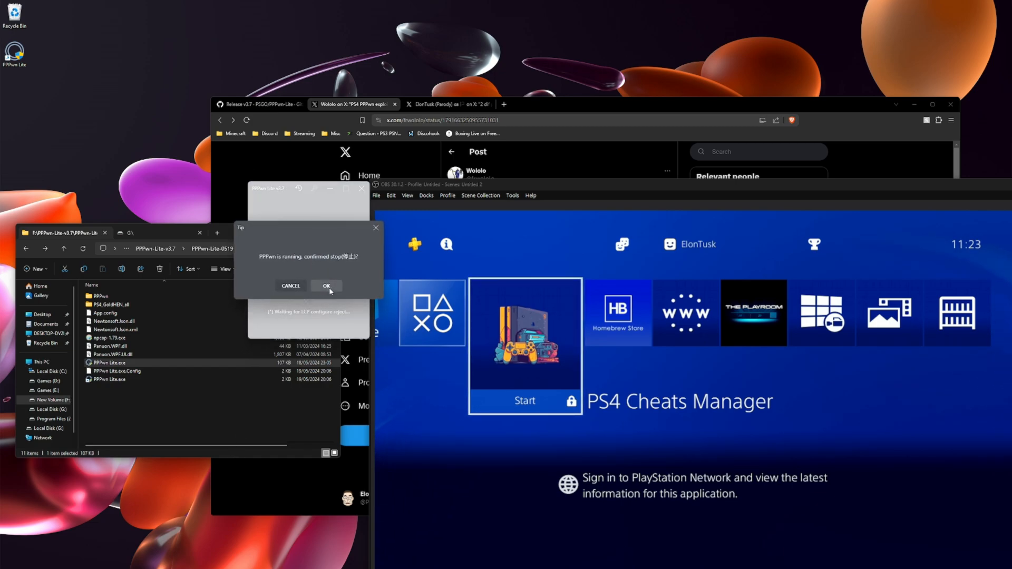
pyautogui.click(326, 286)
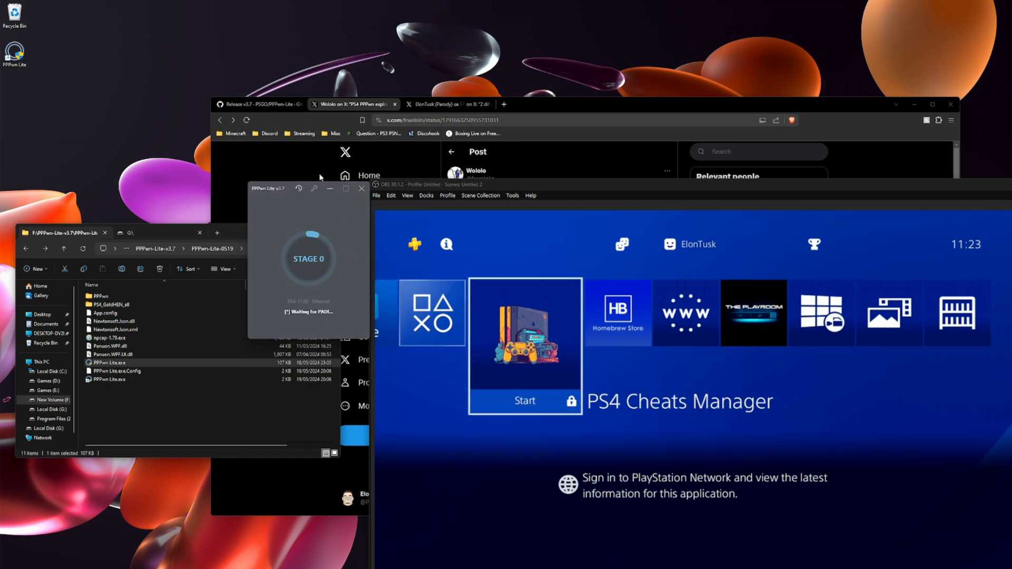